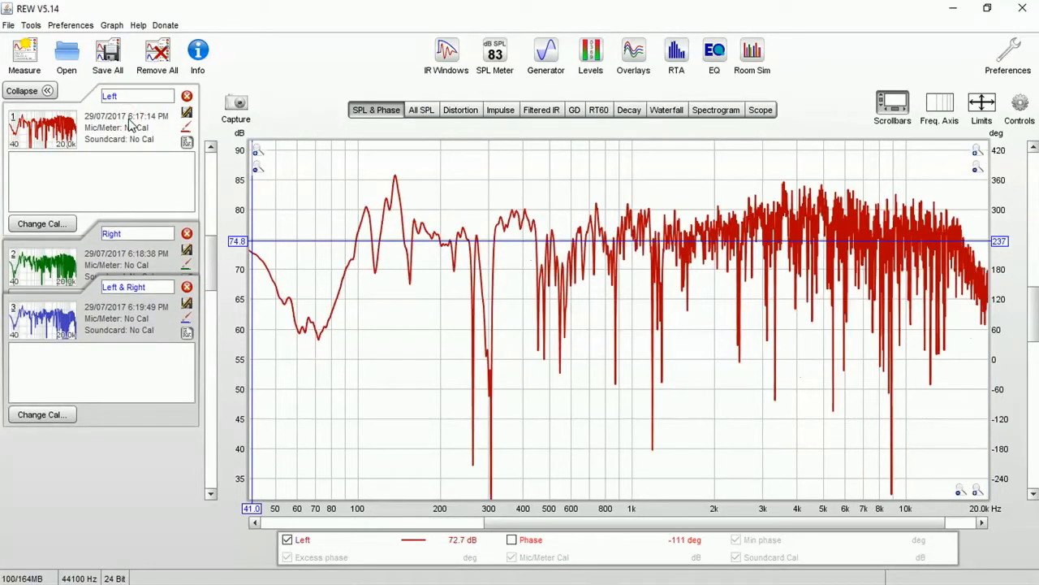
# Apply 1/3 octave smoothing to the Left speaker's SPL response
pyautogui.click(110, 26)
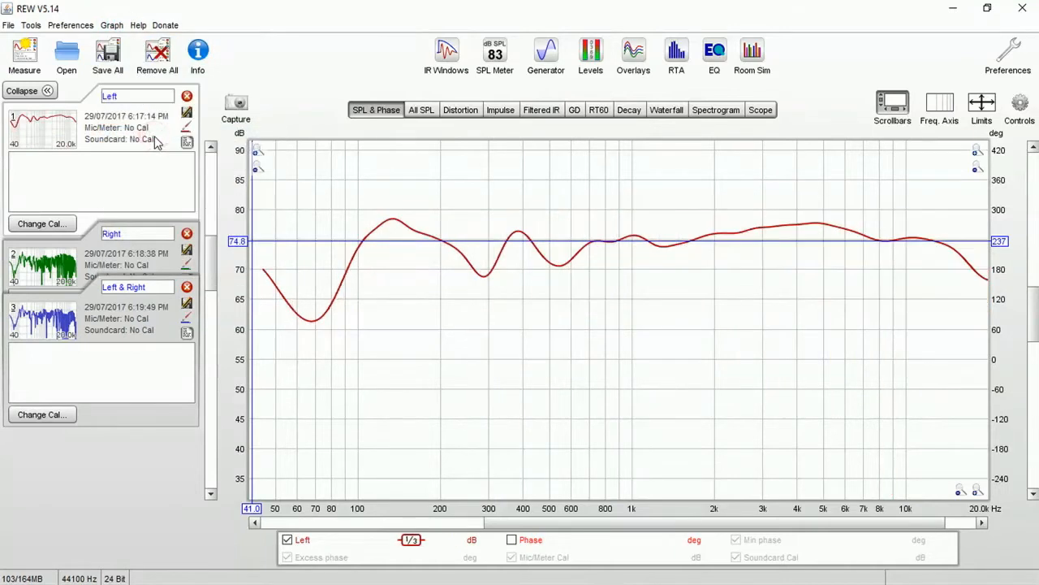
pyautogui.moveTo(376, 318)
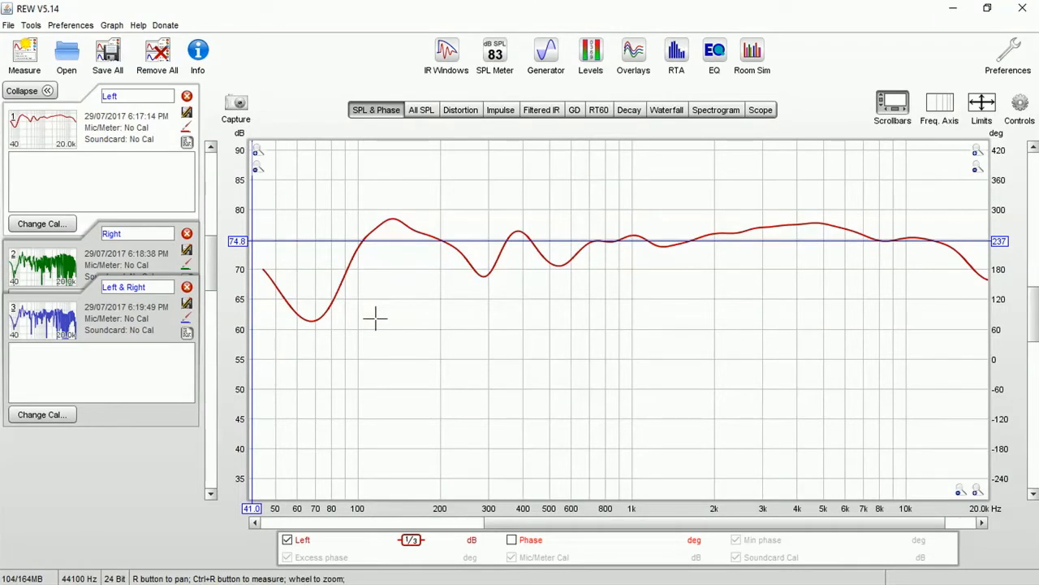
pyautogui.moveTo(312, 340)
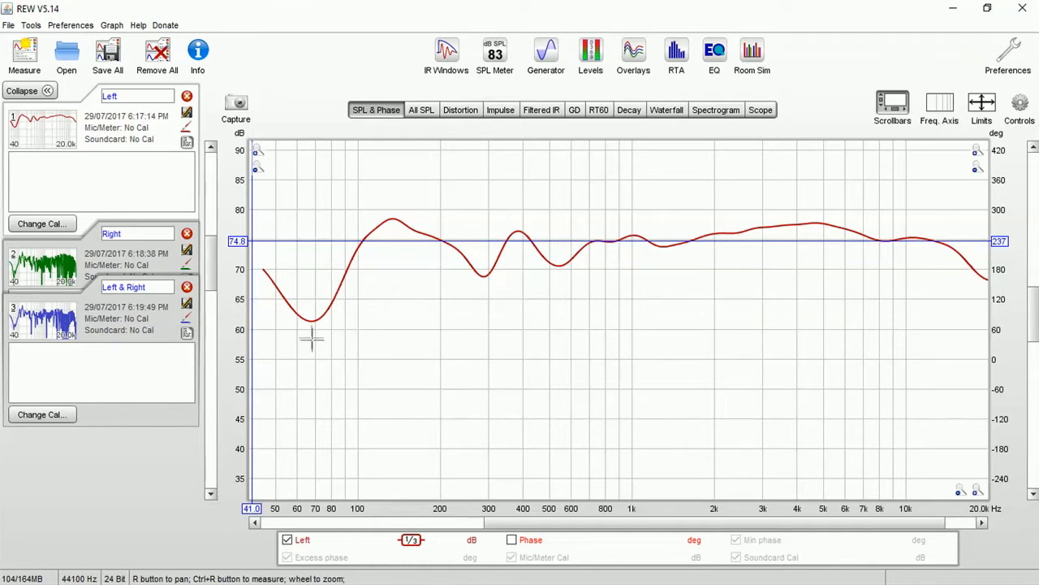
pyautogui.moveTo(312, 322)
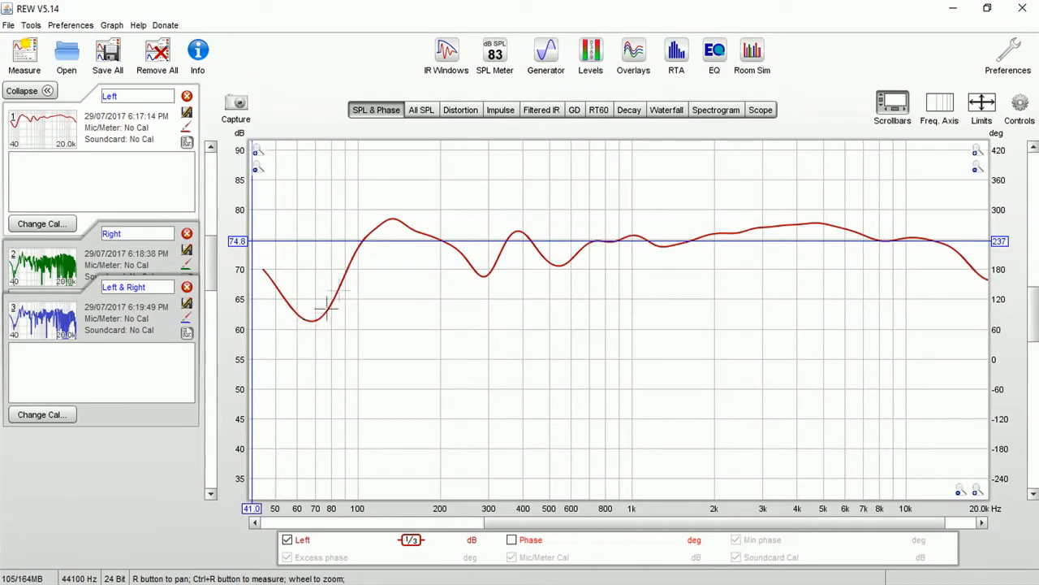
pyautogui.moveTo(372, 237)
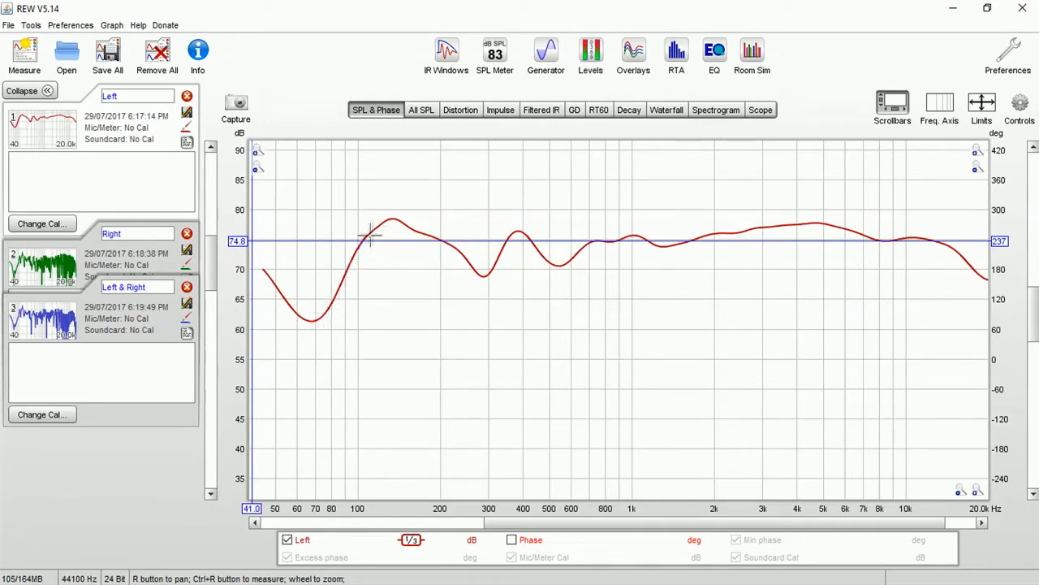
pyautogui.moveTo(470, 267)
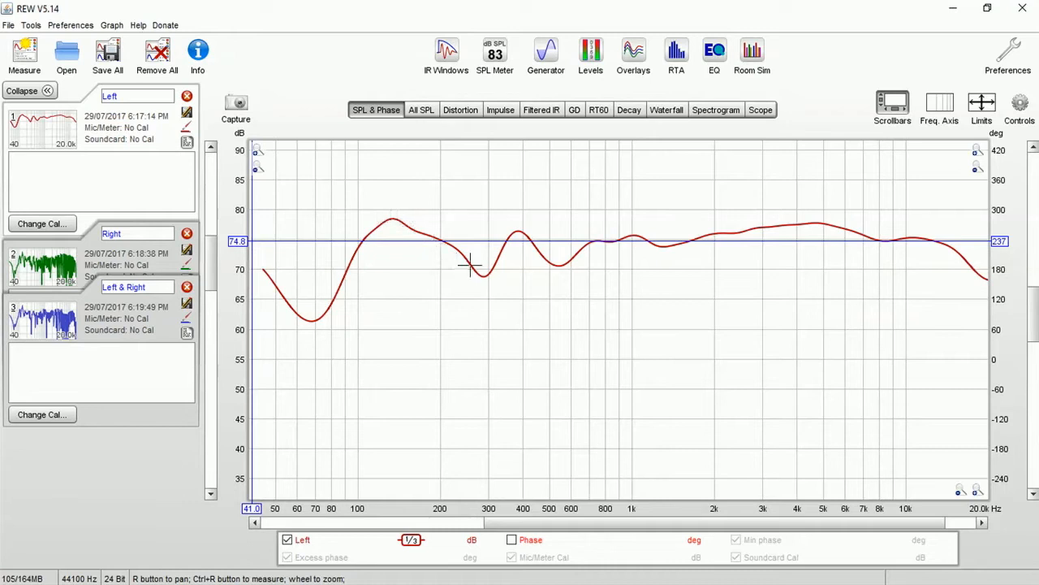
pyautogui.moveTo(491, 228)
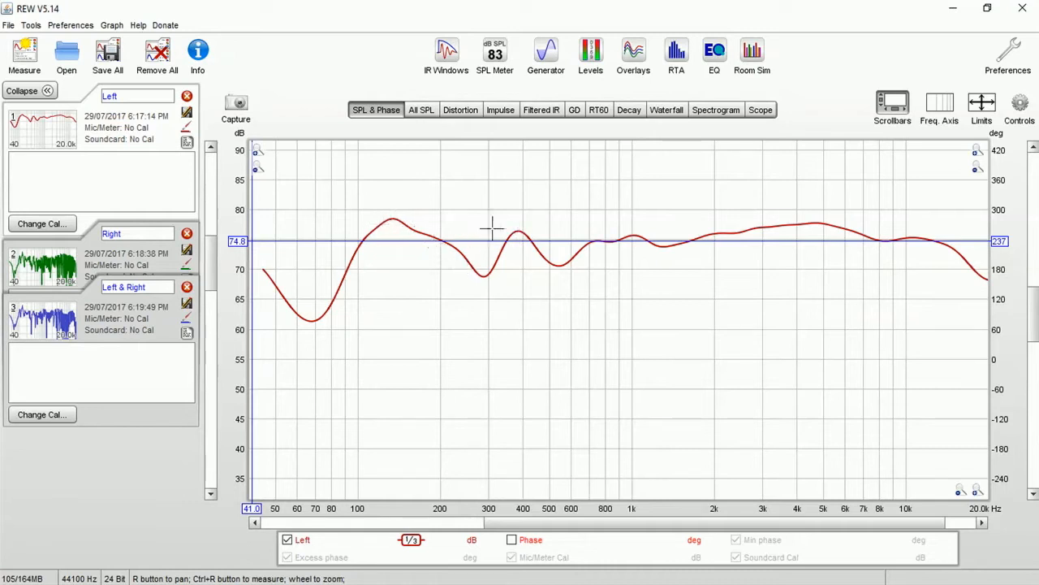
pyautogui.moveTo(562, 254)
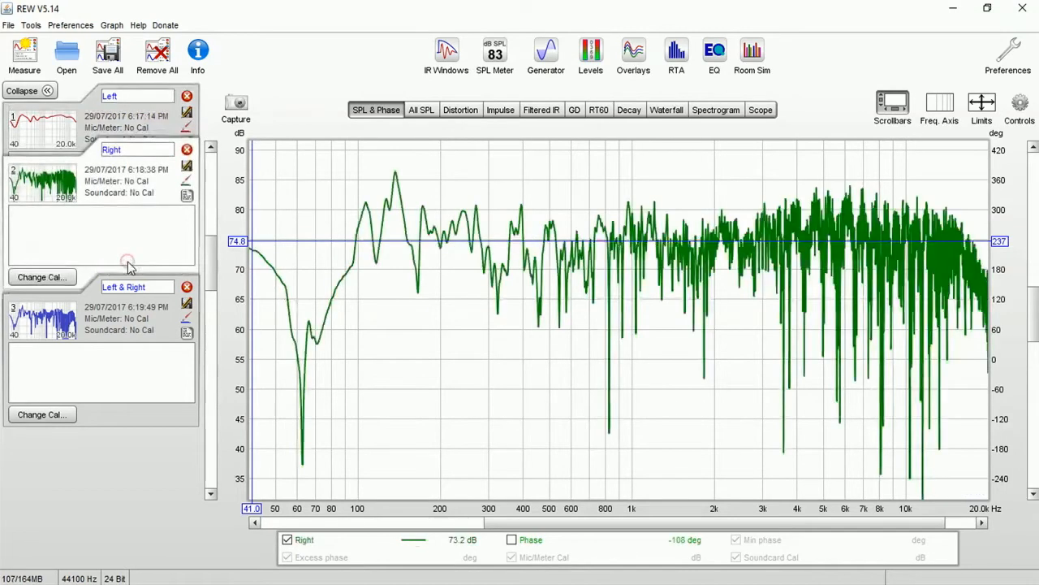
# Apply 1/3 octave smoothing to the Right speaker's SPL response
pyautogui.click(112, 26)
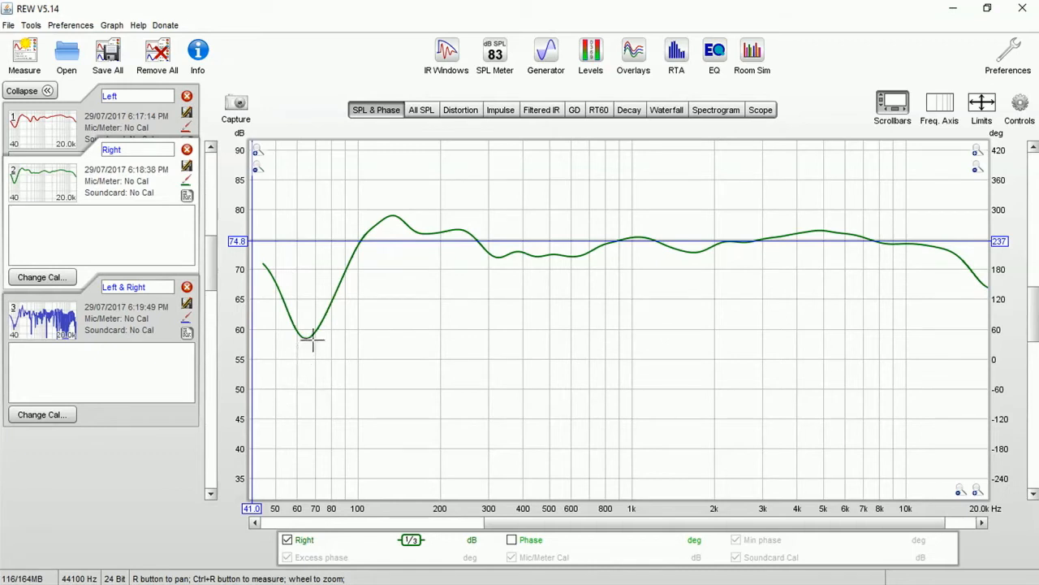
pyautogui.moveTo(324, 358)
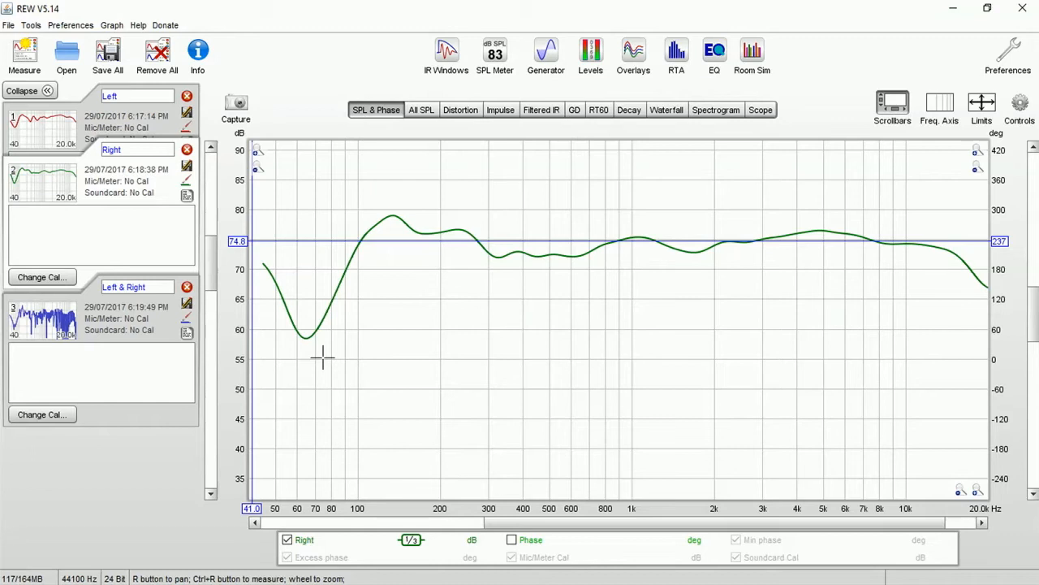
pyautogui.moveTo(404, 300)
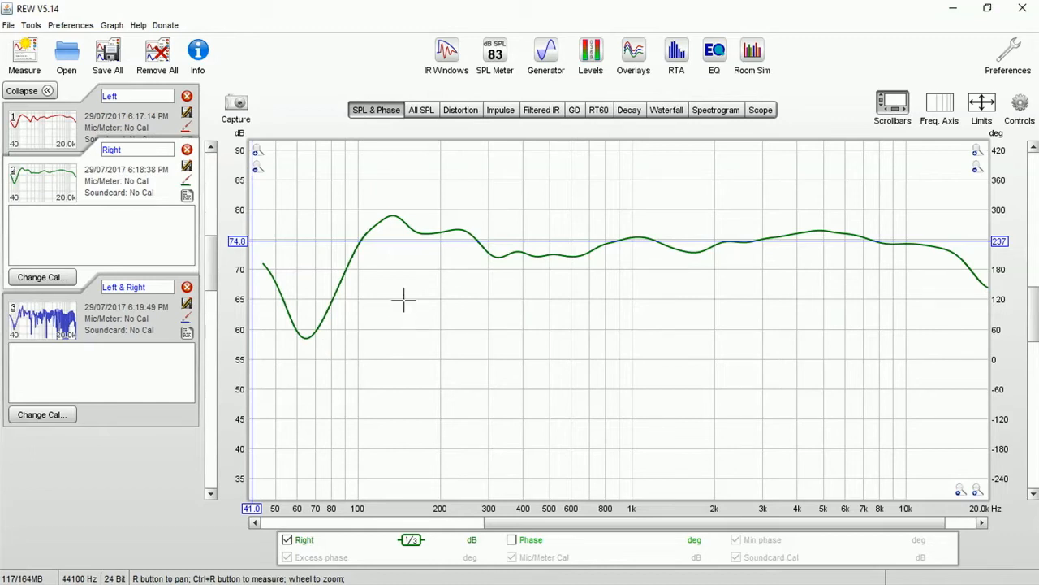
pyautogui.moveTo(544, 290)
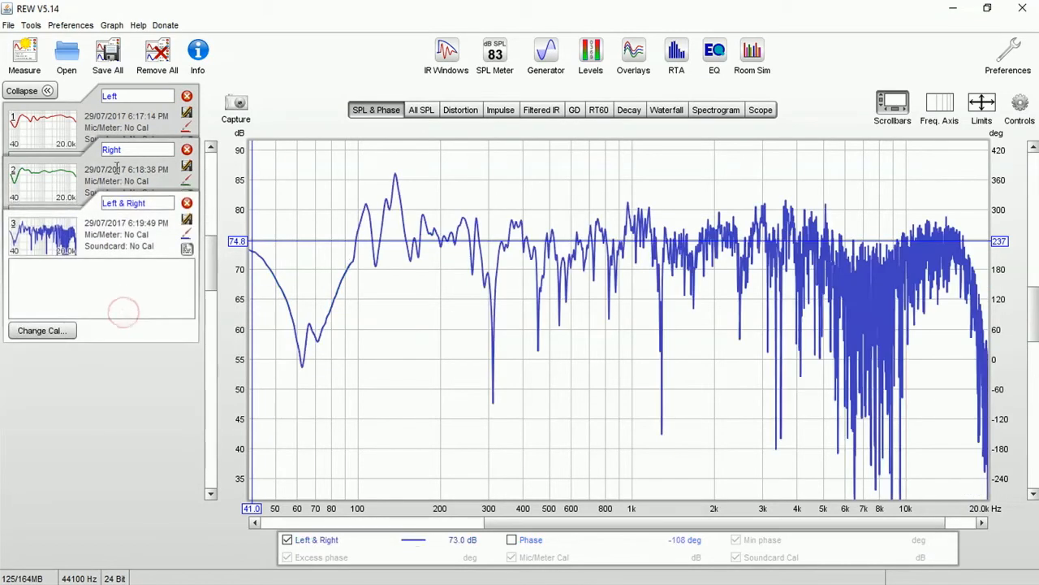
pyautogui.click(111, 26)
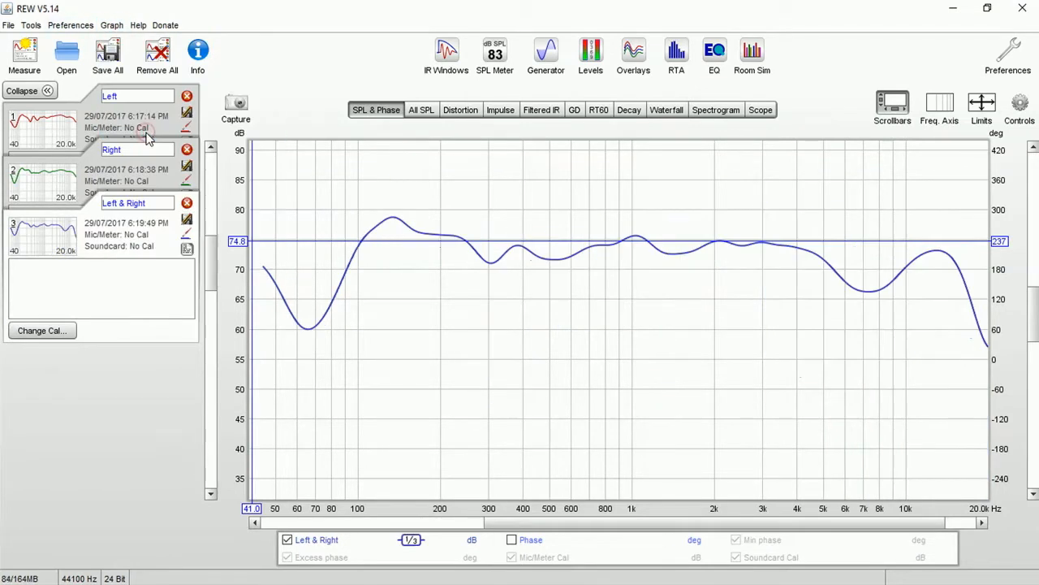
pyautogui.moveTo(312, 333)
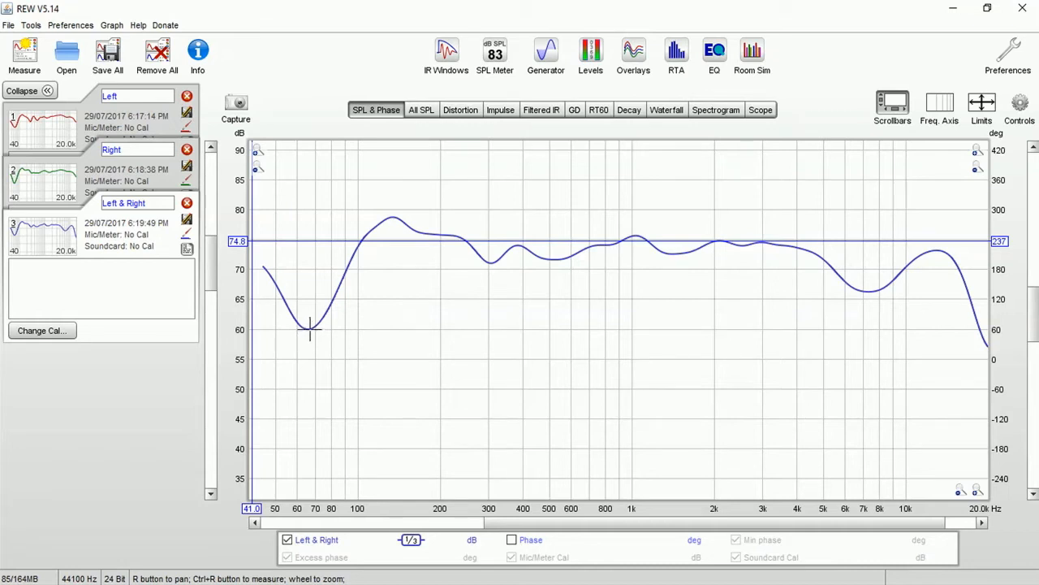
pyautogui.moveTo(315, 330)
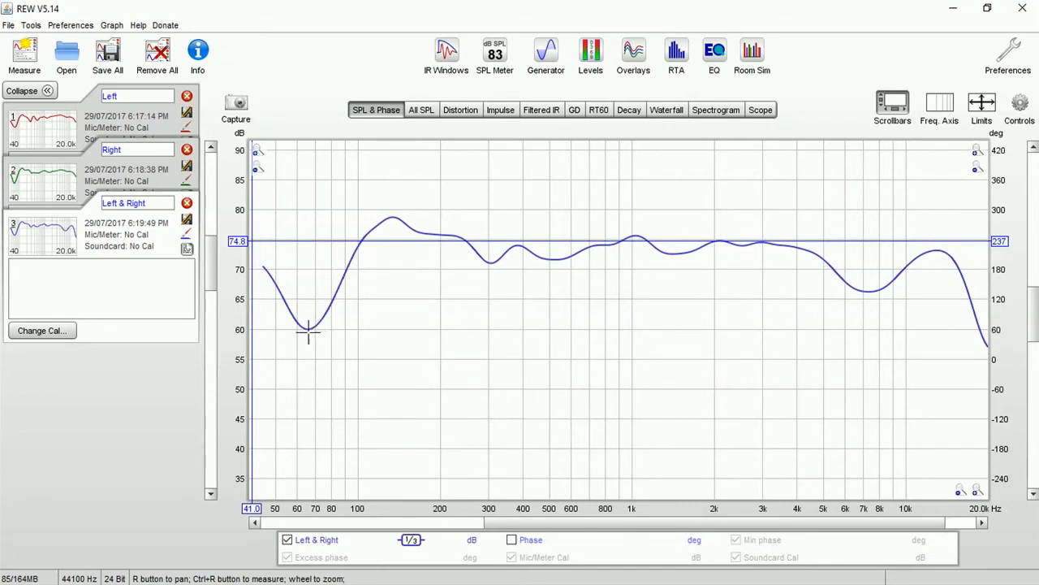
pyautogui.moveTo(312, 328)
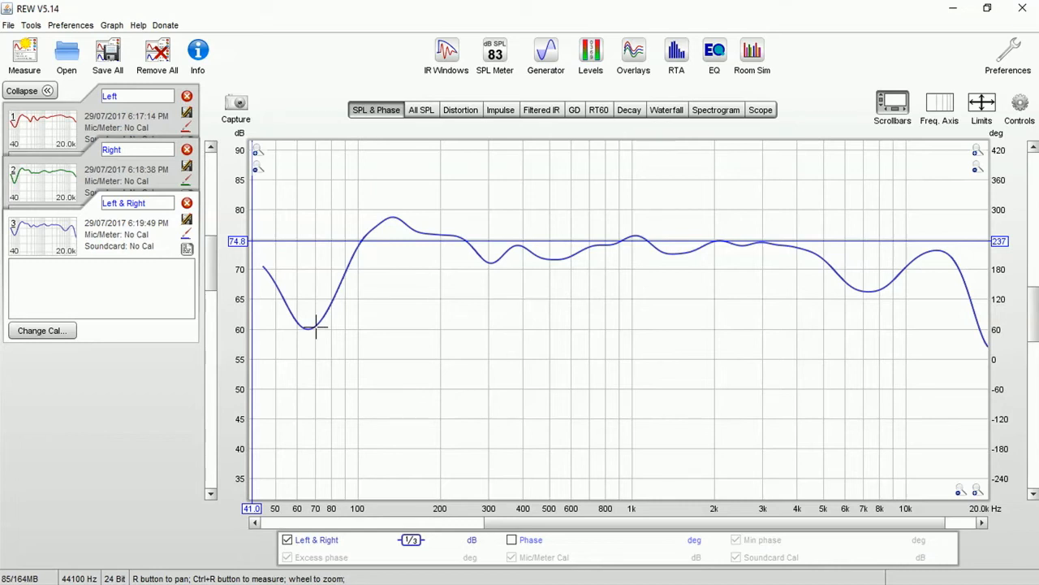
pyautogui.moveTo(307, 254)
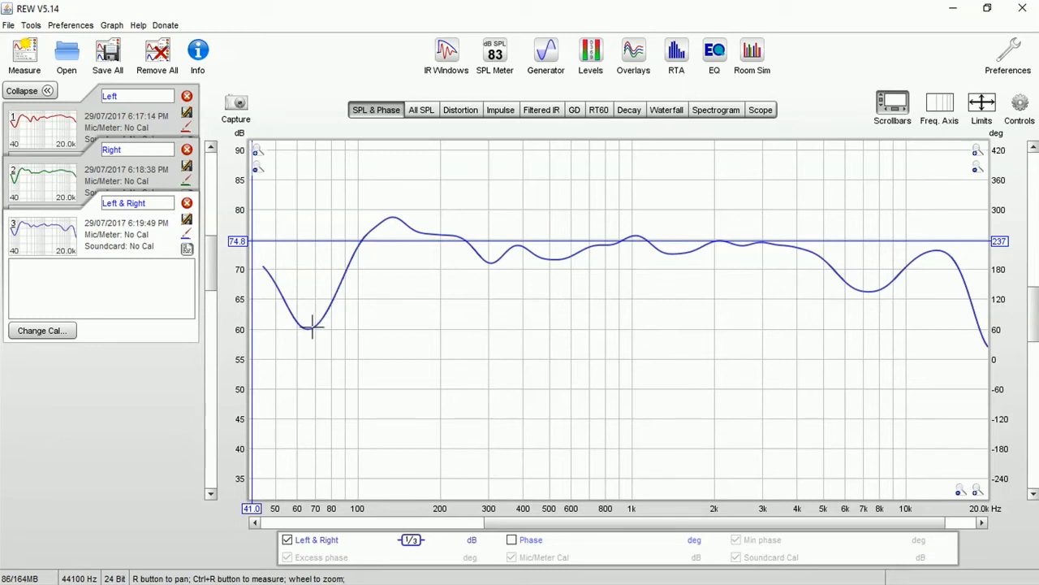
pyautogui.moveTo(357, 331)
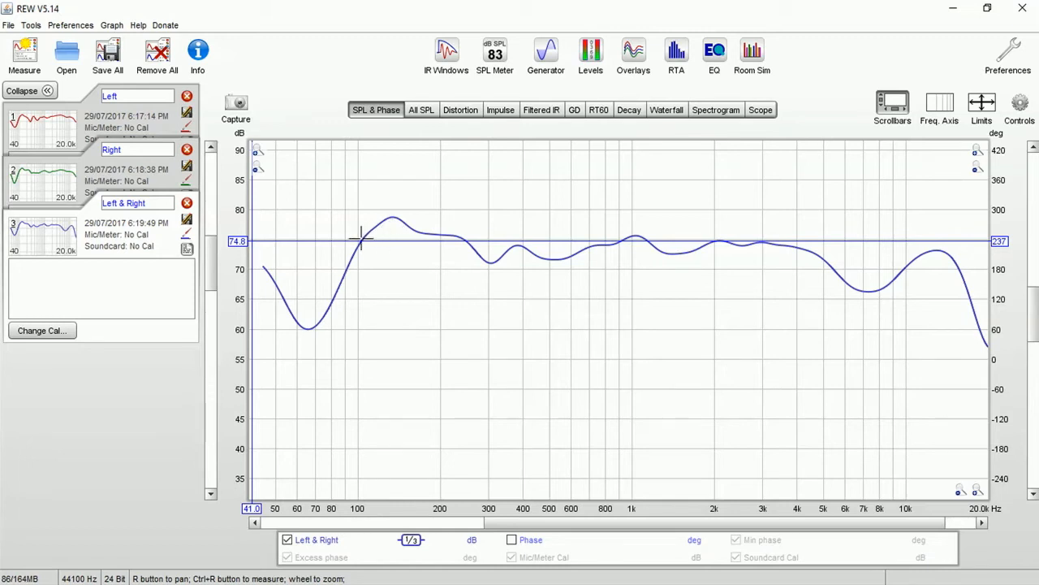
pyautogui.moveTo(354, 256)
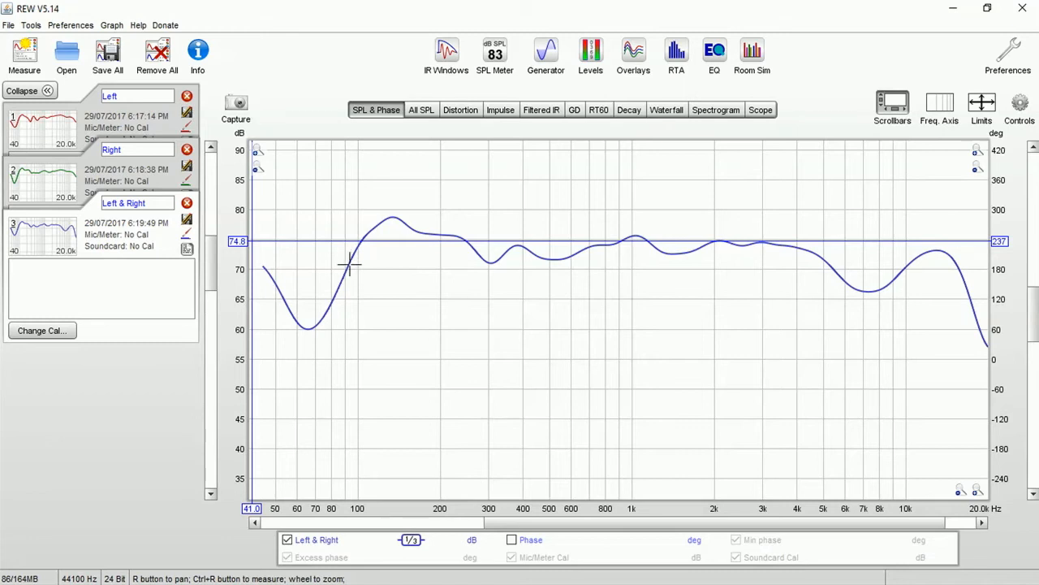
pyautogui.moveTo(359, 243)
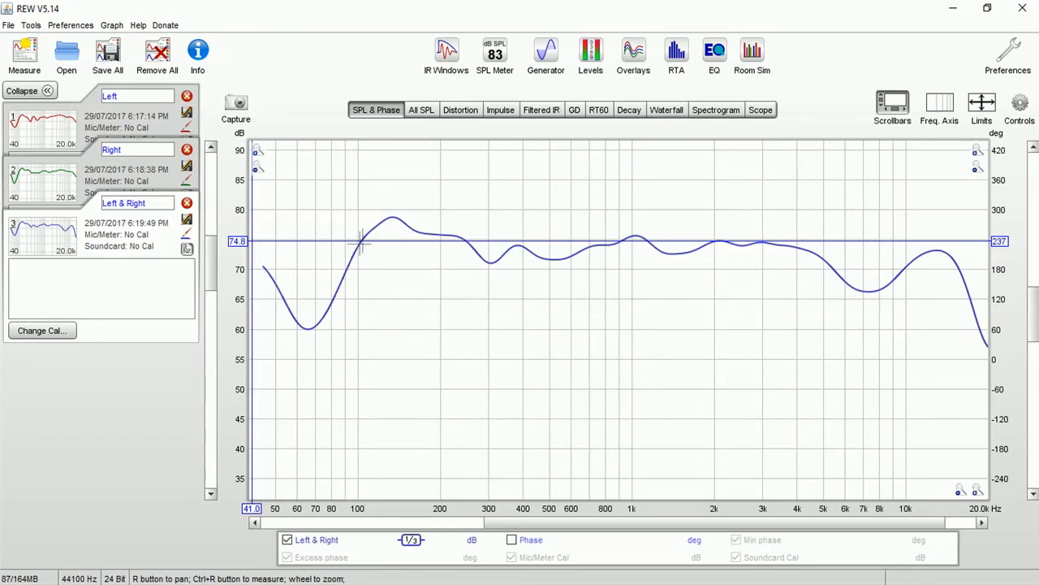
pyautogui.moveTo(744, 241)
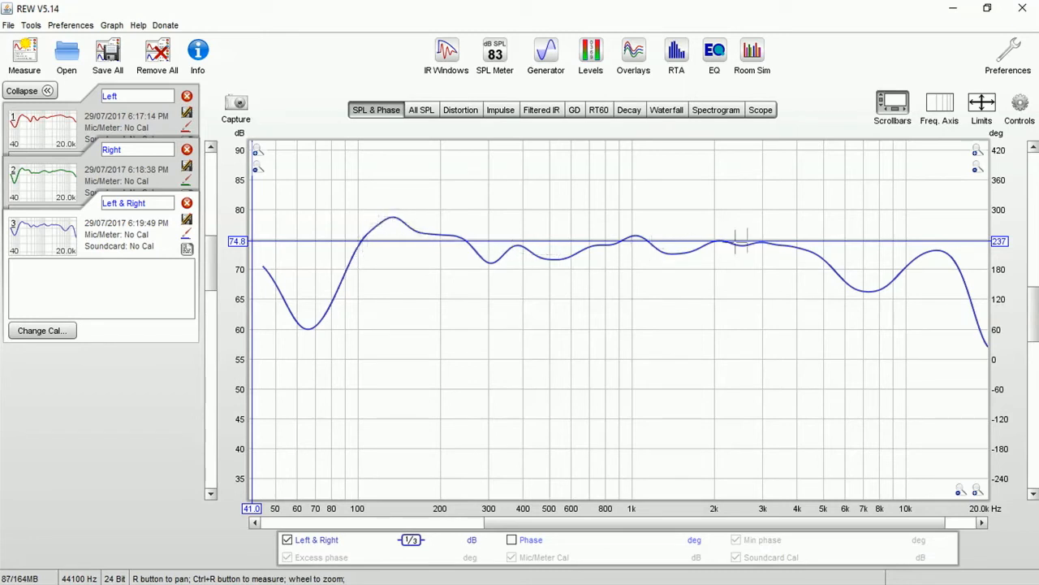
pyautogui.moveTo(874, 290)
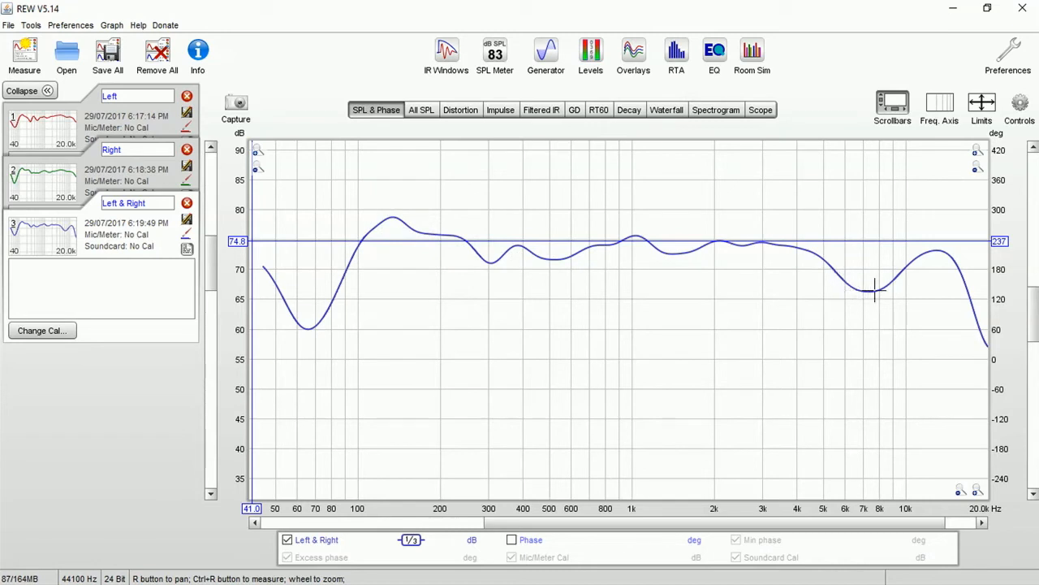
pyautogui.moveTo(591, 143)
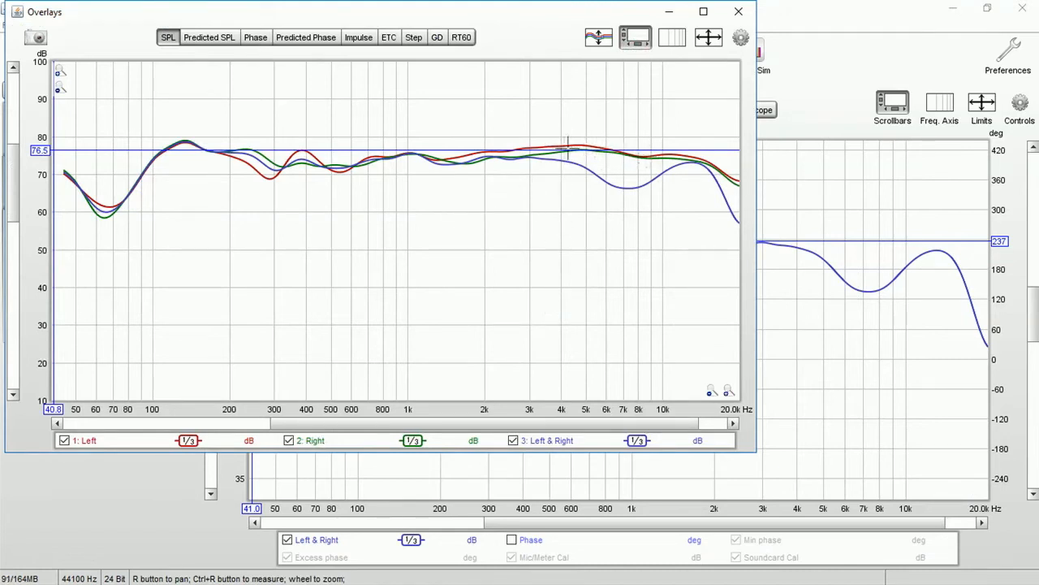
pyautogui.moveTo(630, 160)
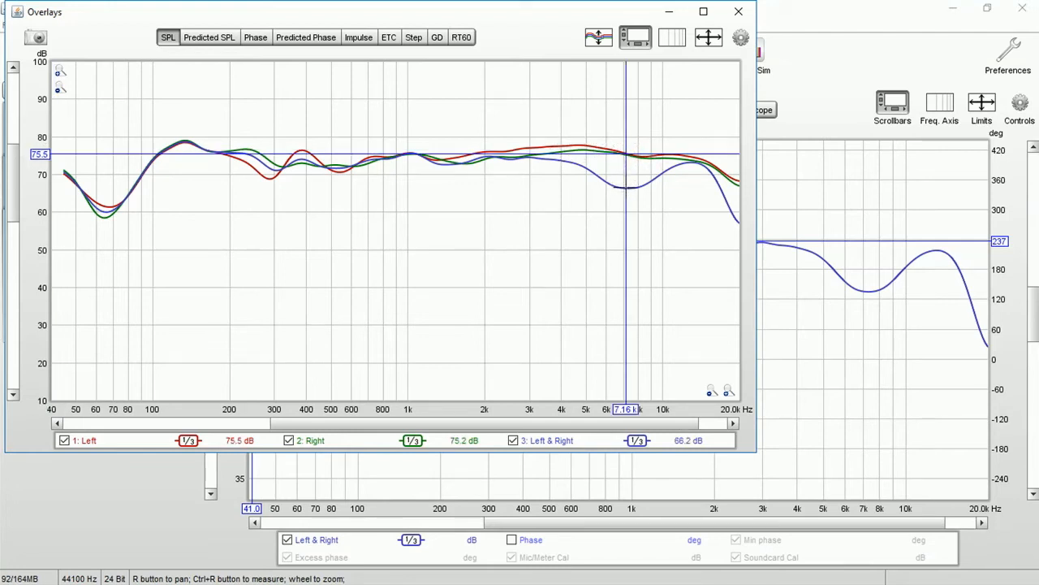
pyautogui.moveTo(631, 149)
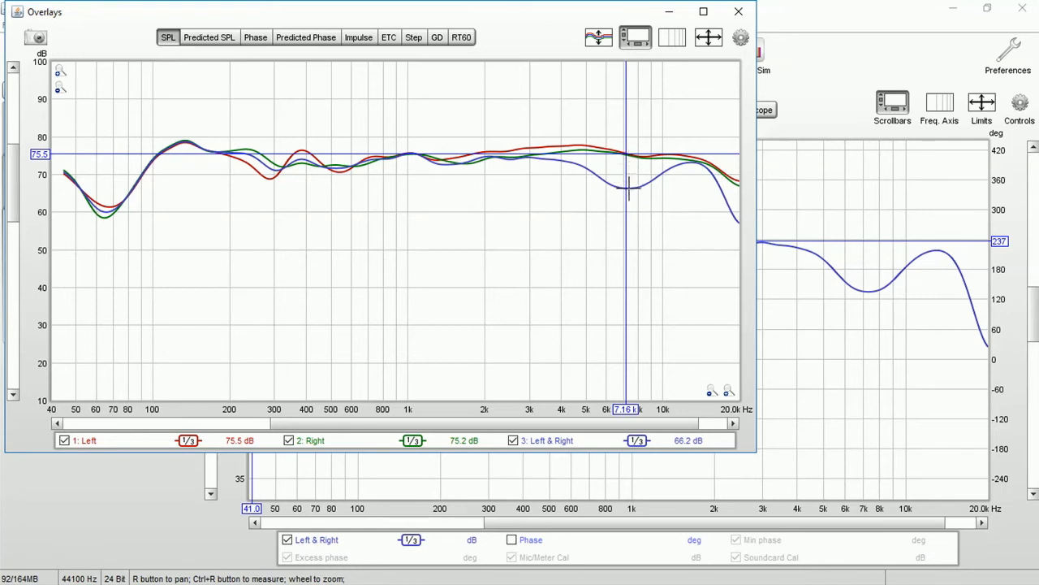
pyautogui.moveTo(227, 155)
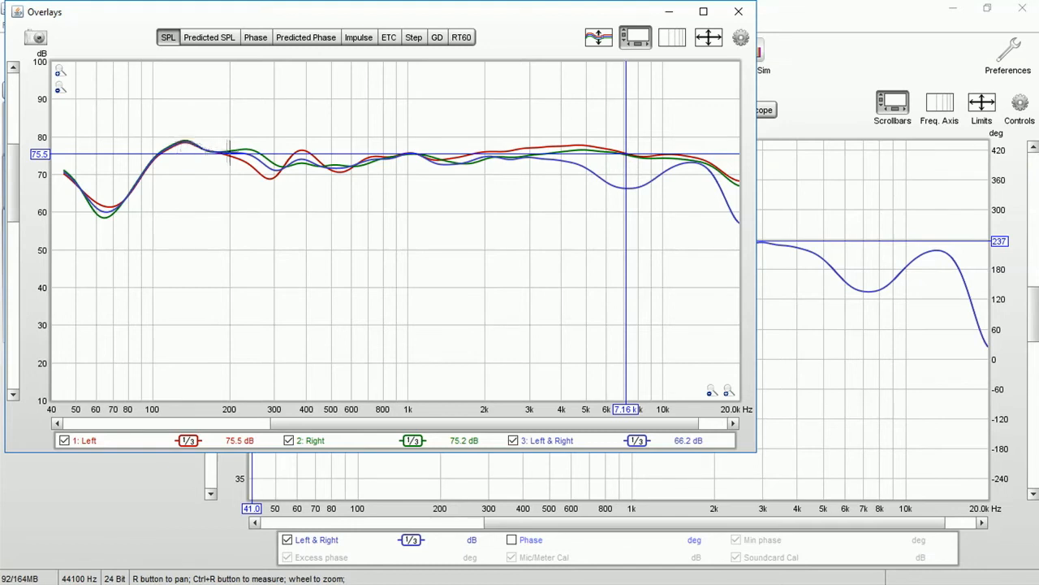
pyautogui.moveTo(165, 168)
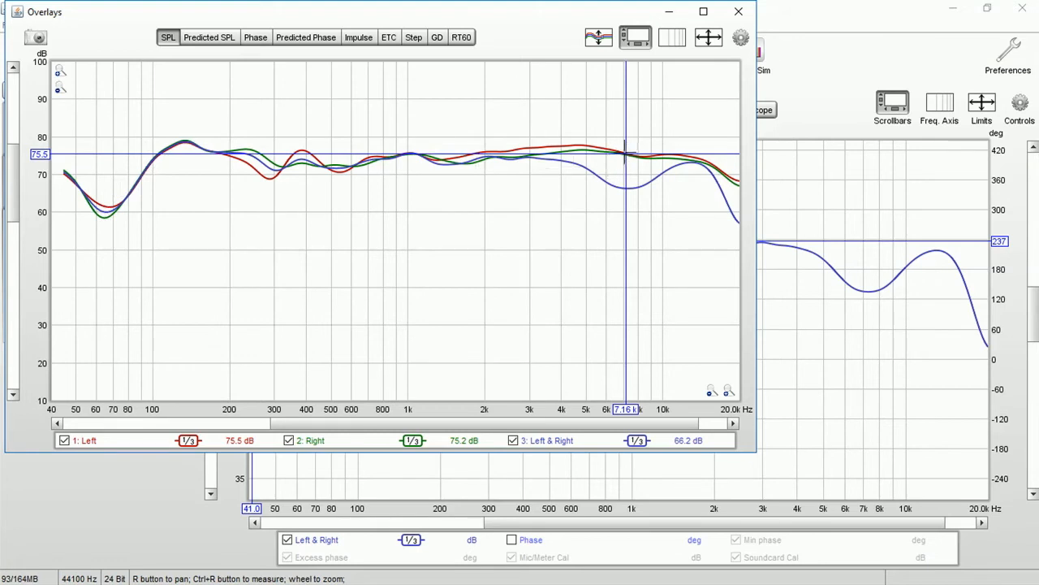
pyautogui.moveTo(632, 175)
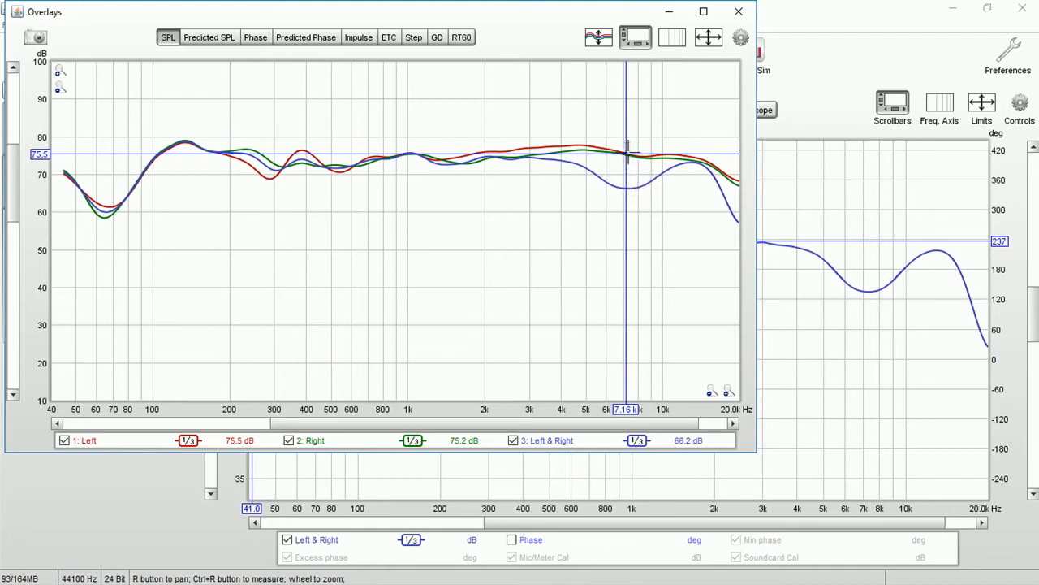
pyautogui.moveTo(708, 175)
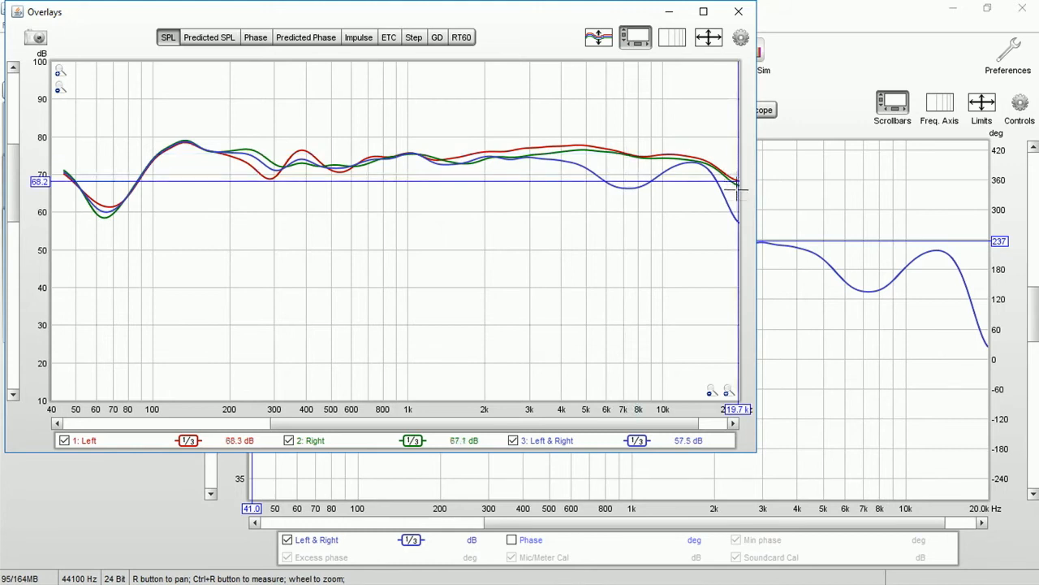
# Move the cursor on the overlaid Left, Right and Left & Right SPL curves to read levels
pyautogui.moveTo(734, 182); pyautogui.dragTo(734, 219)
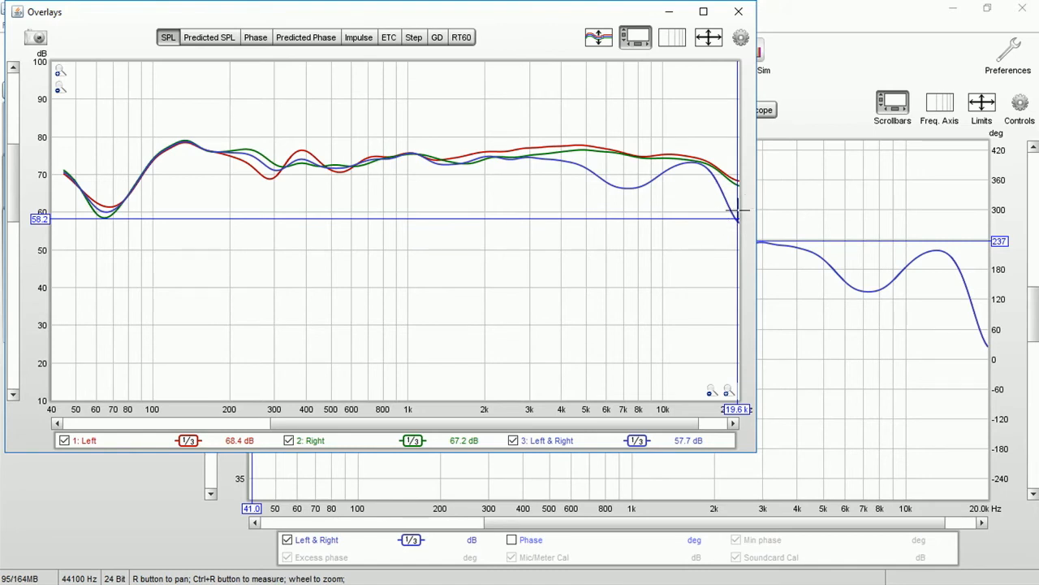
pyautogui.moveTo(727, 195)
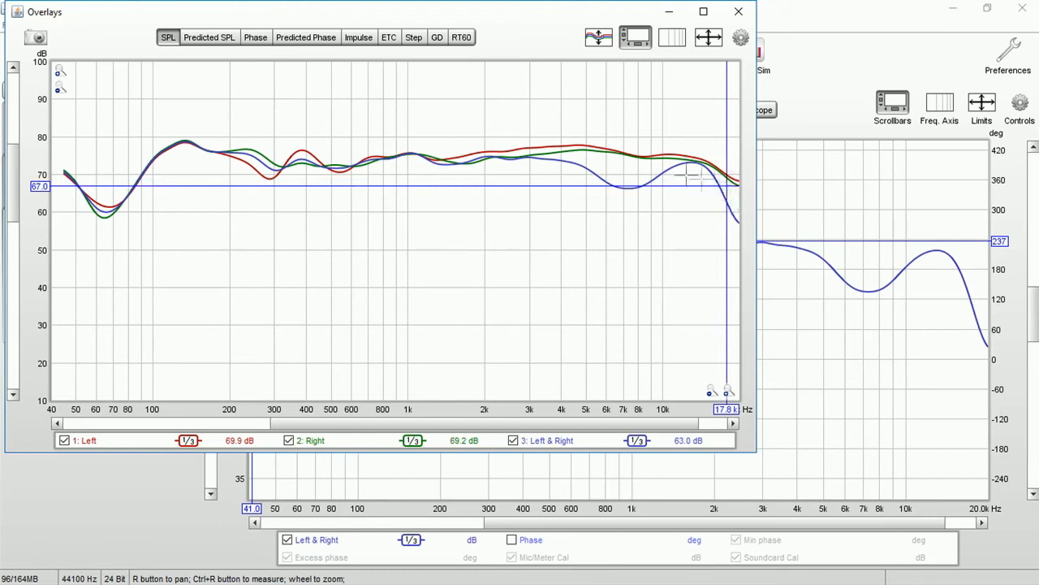
pyautogui.moveTo(635, 211)
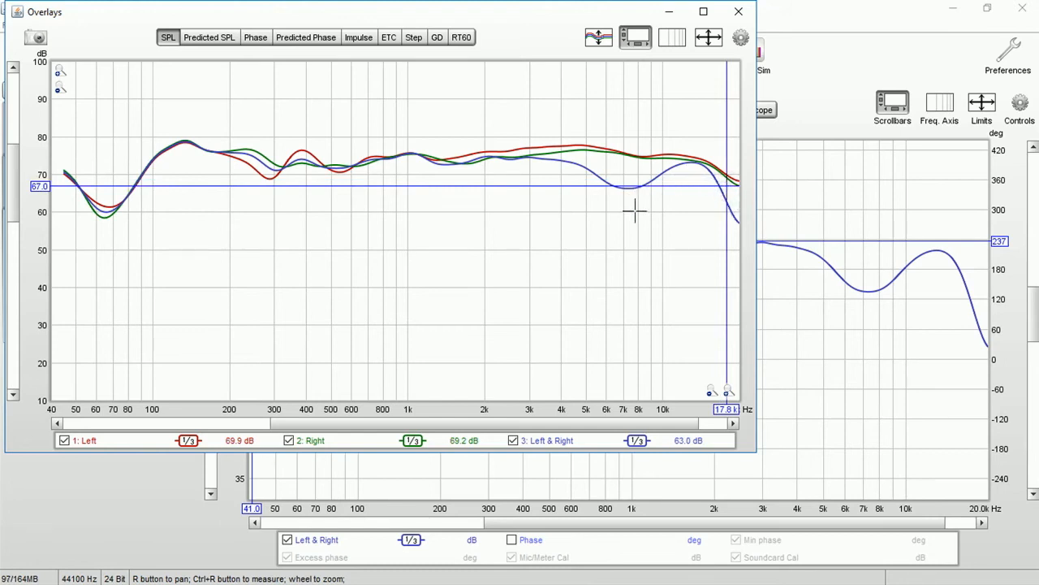
pyautogui.moveTo(549, 59)
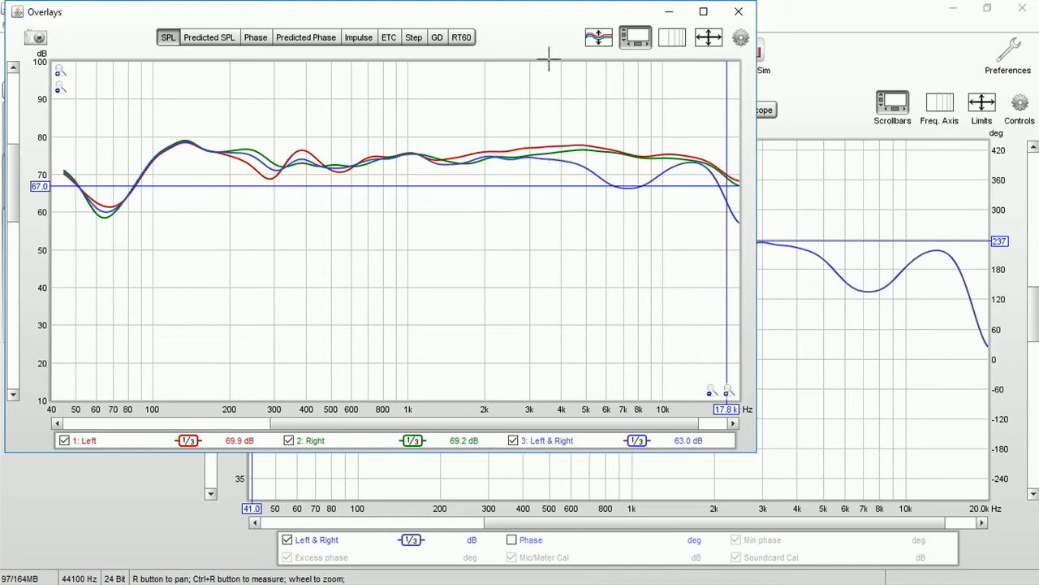